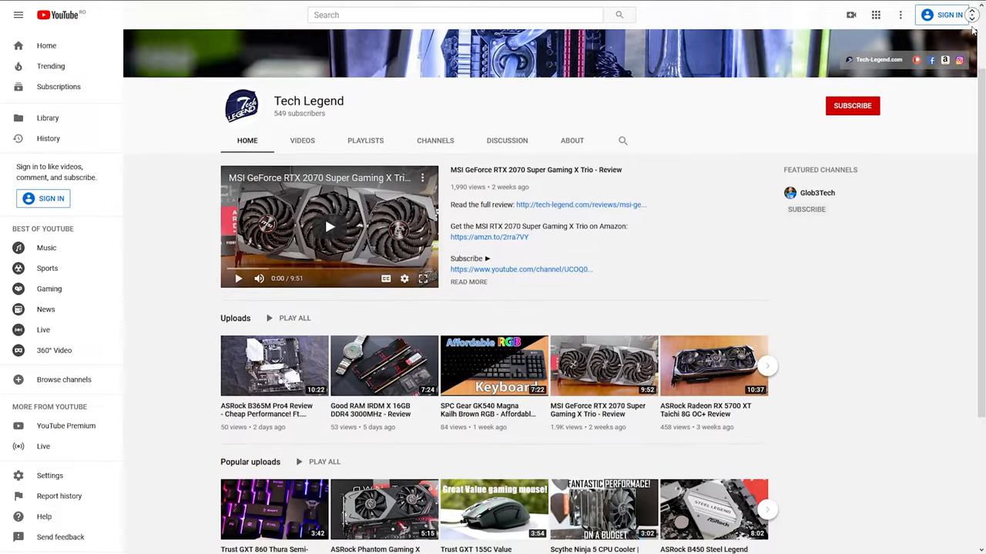
scroll(down, 3)
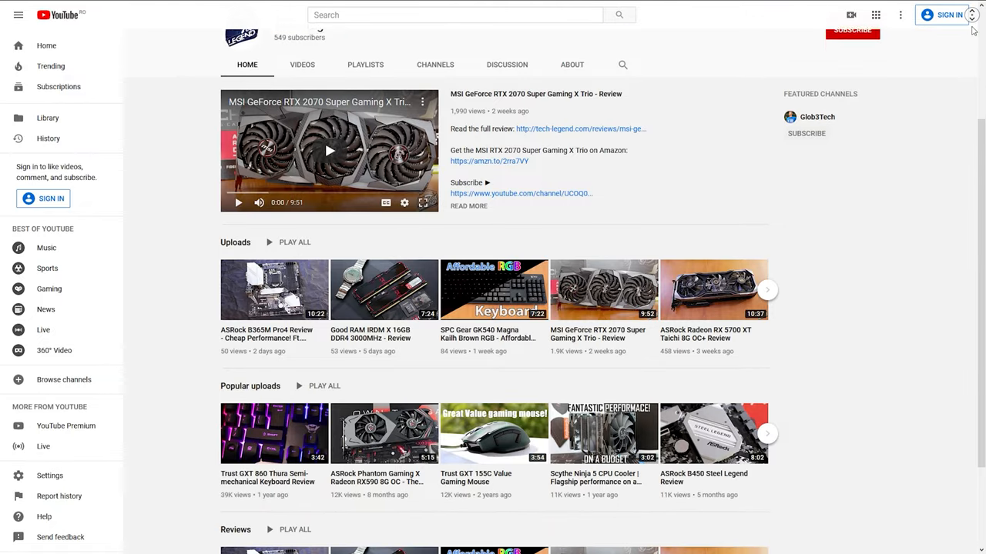